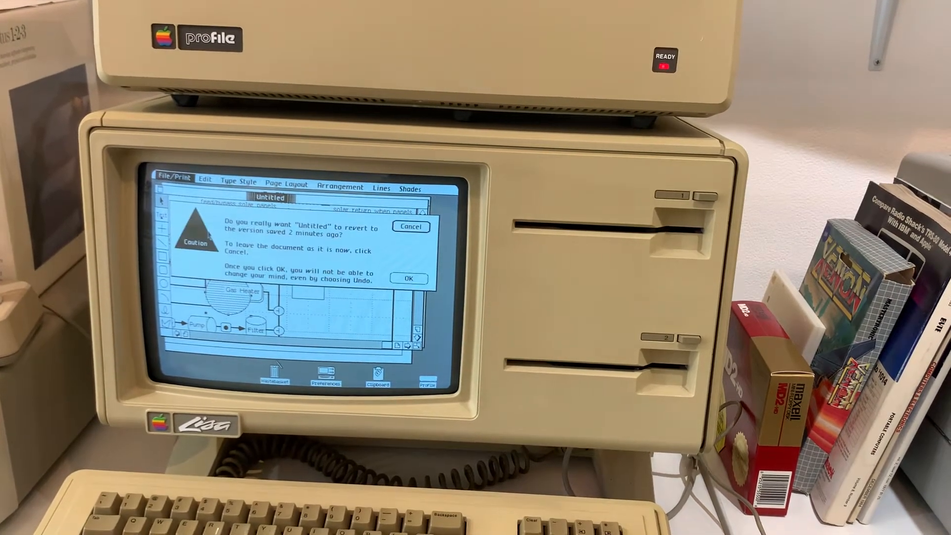
Cancel reverting the solar heating drawing, then Save & Put Away the LisaDraw document
click(408, 278)
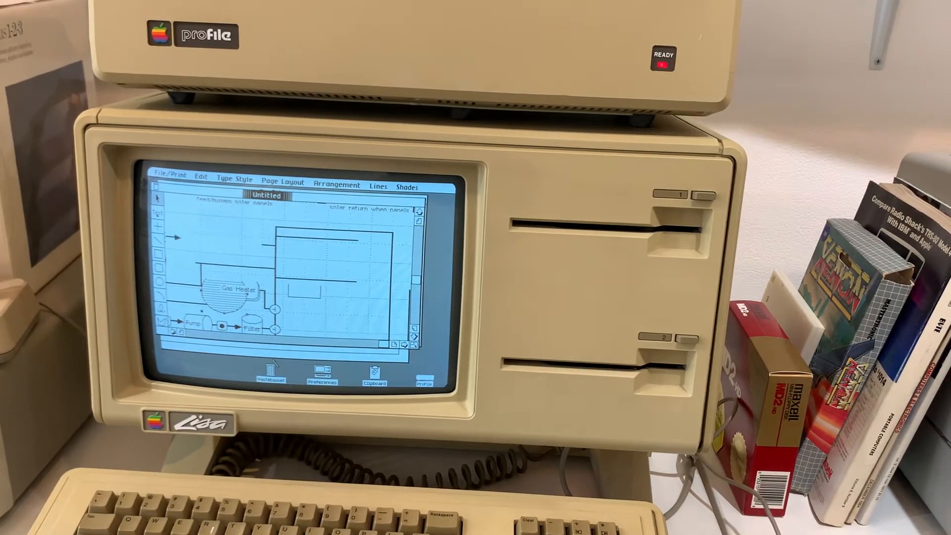
click(171, 176)
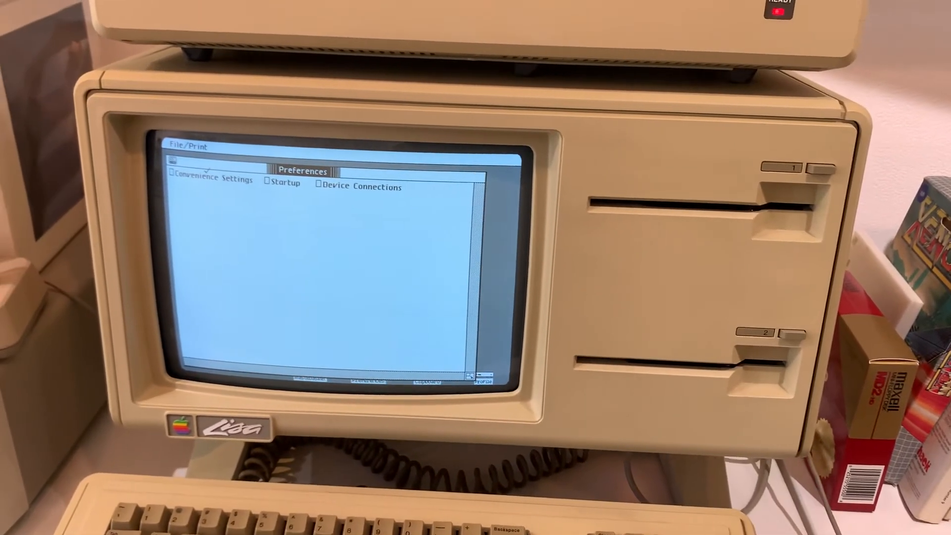
Show Preferences convenience settings: contrast, screen dimming, speaker volume and key repeat
click(213, 181)
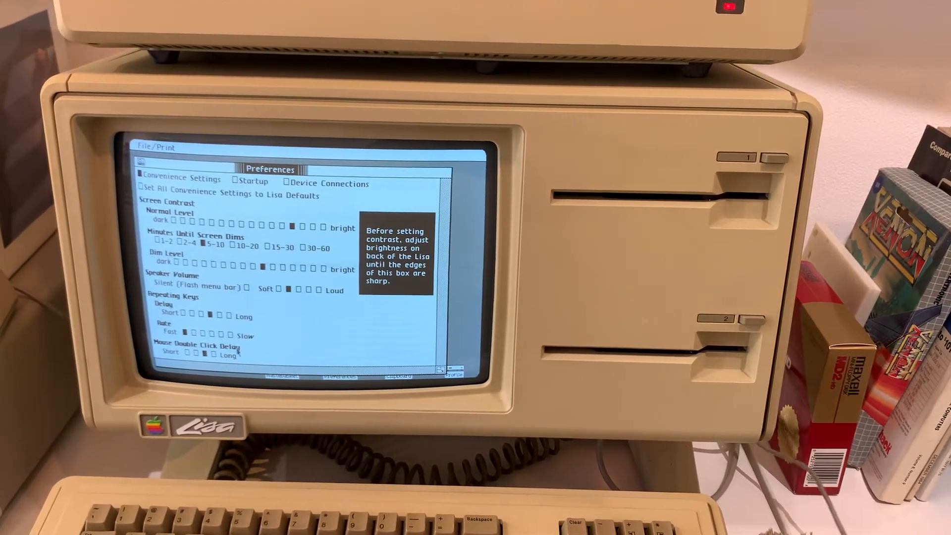
click(152, 149)
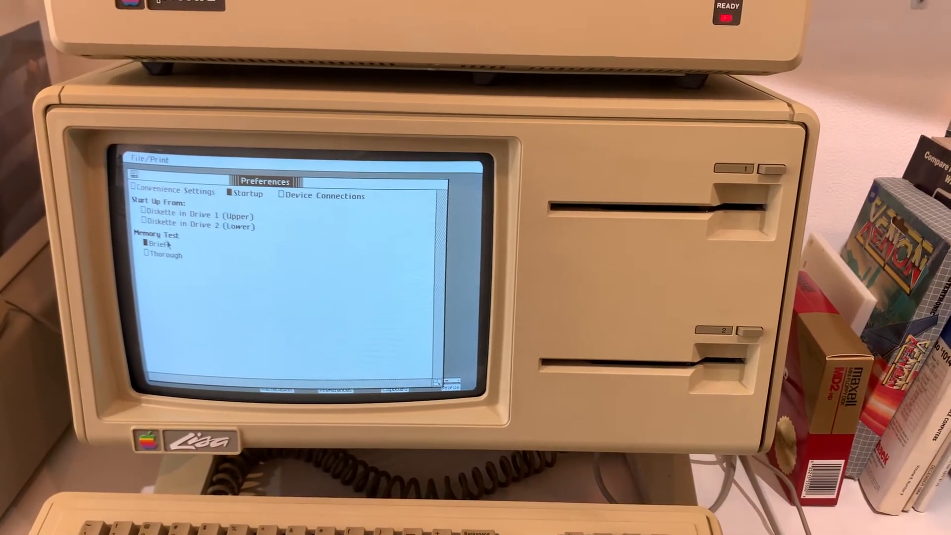
Display the Preferences startup options for boot drive and memory test
click(326, 195)
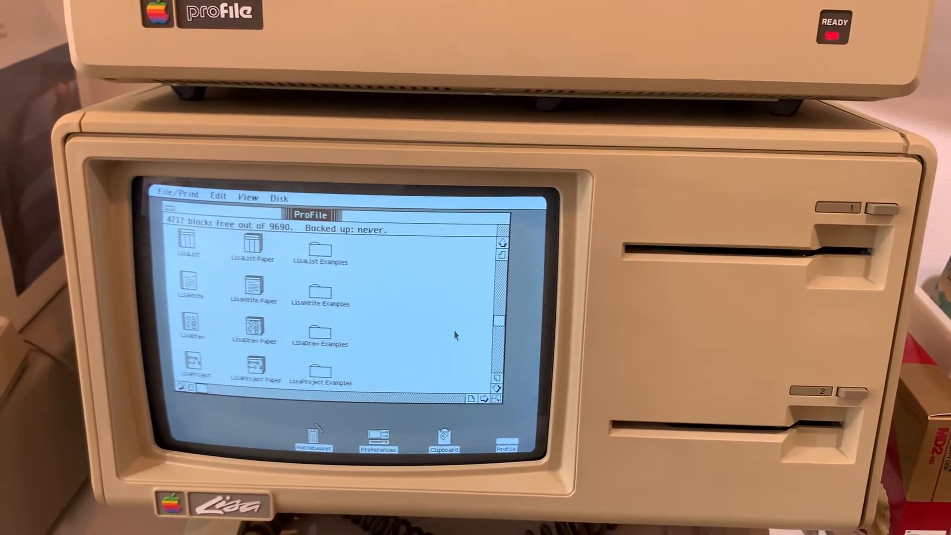
Scroll up in the ProFile window and launch the Calculator icon
scroll(up, 3)
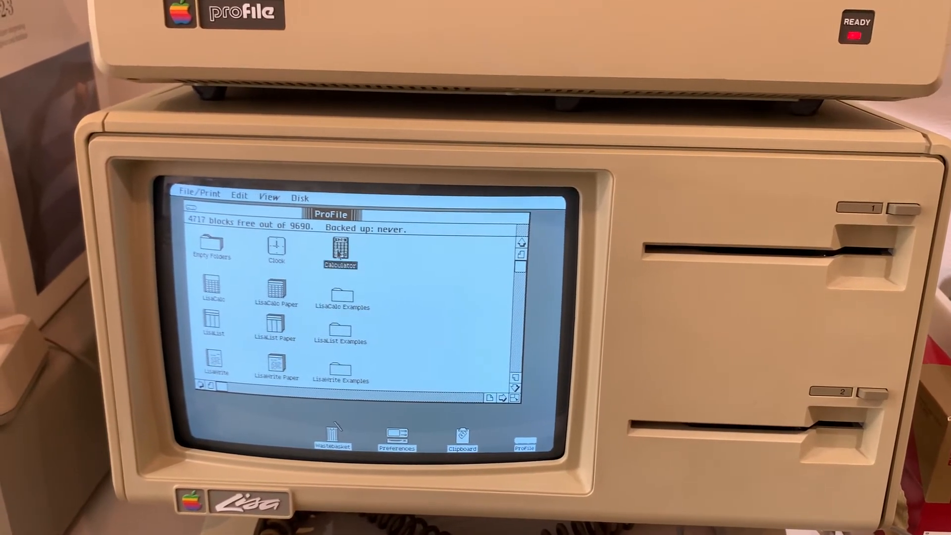
double_click(341, 248)
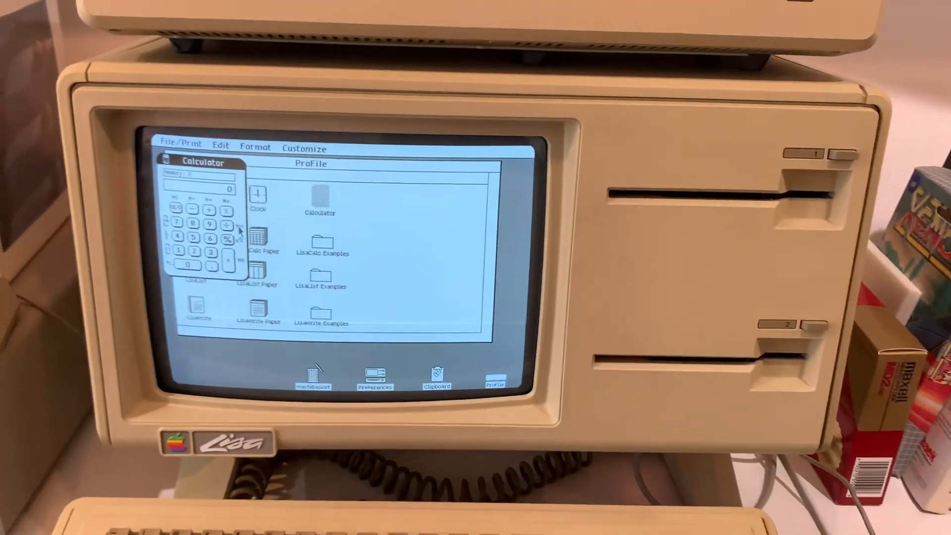
Browse the Calculator's Edit, Customize and Format menus, then Set Aside "Calculator"
click(278, 148)
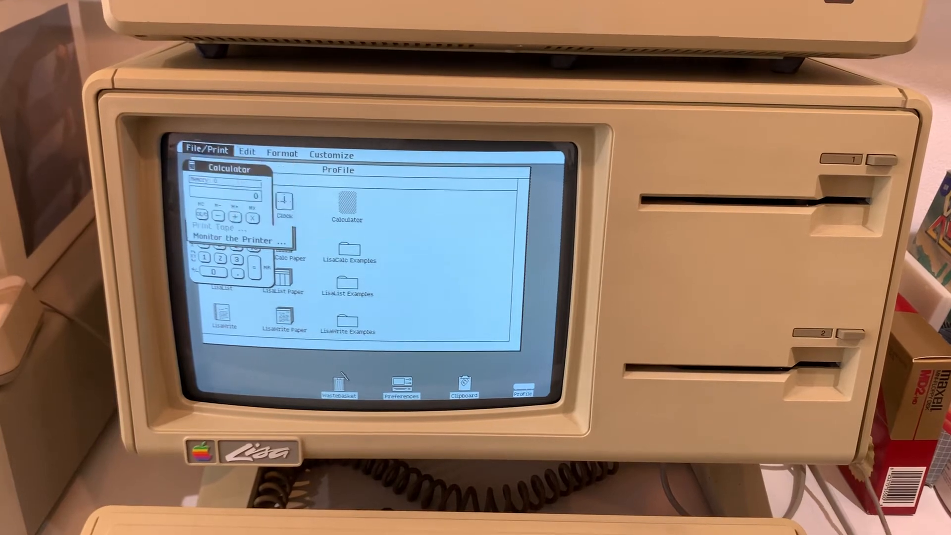
click(245, 154)
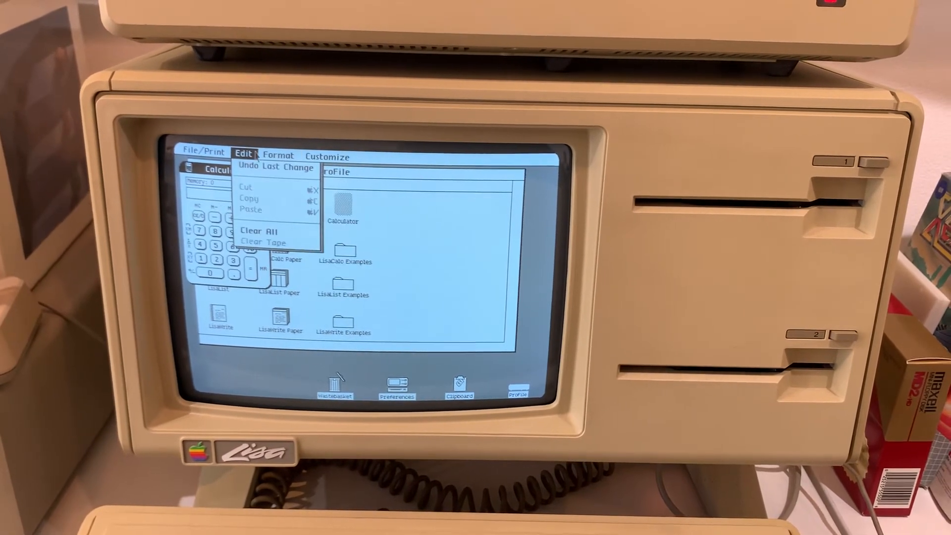
click(328, 152)
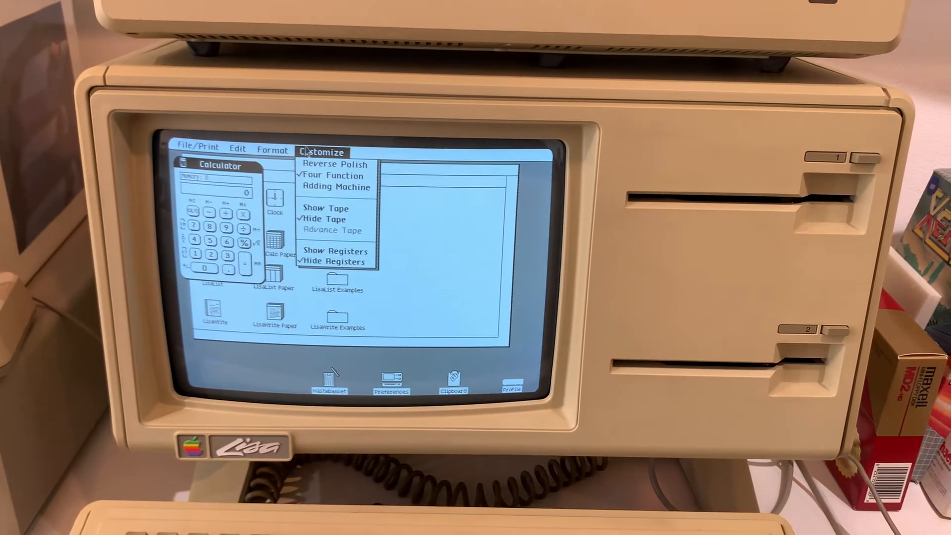
click(252, 157)
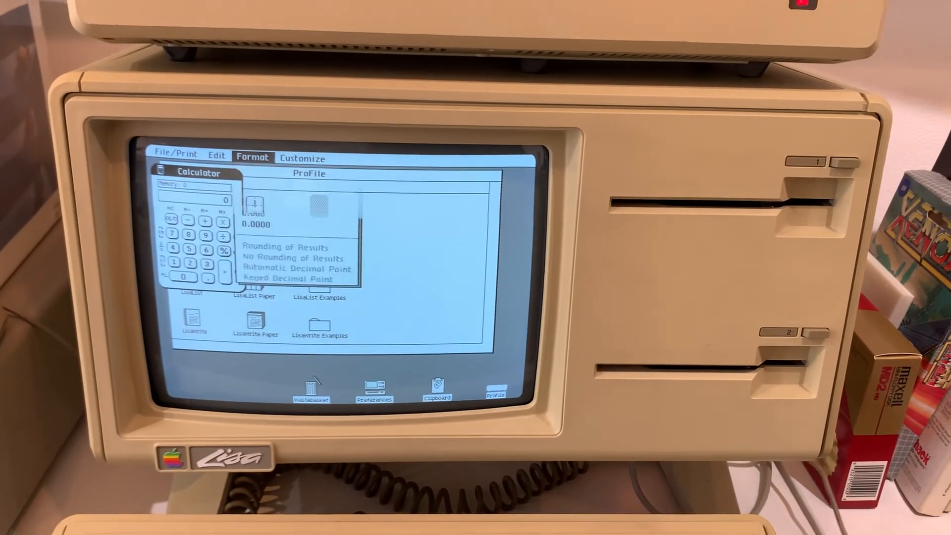
click(175, 157)
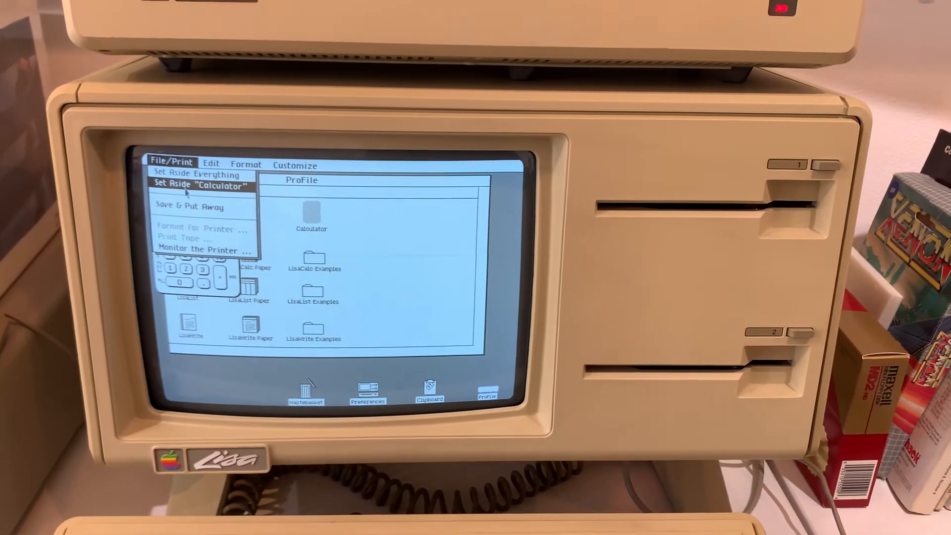
click(202, 184)
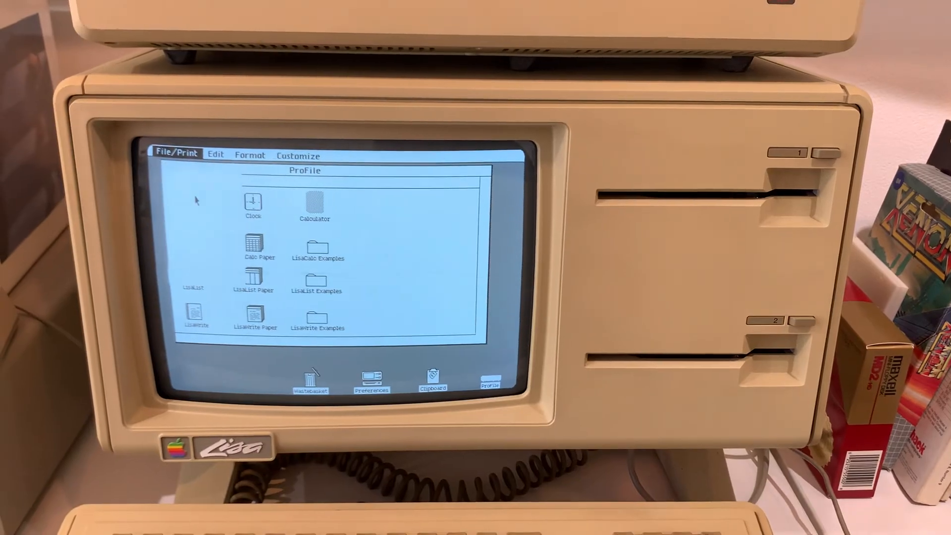
Activate the ProFile disk window and open its Set Aside "ProFile" option
double_click(314, 206)
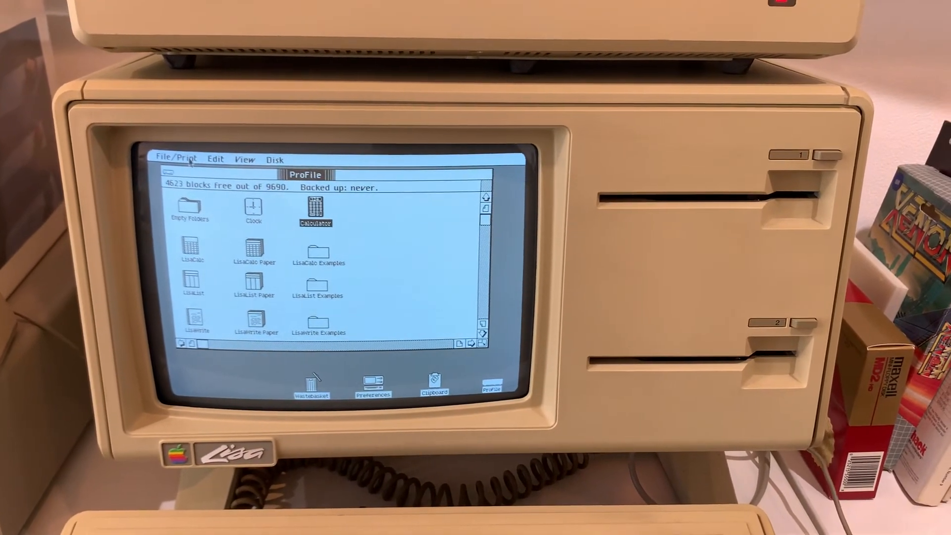
click(175, 159)
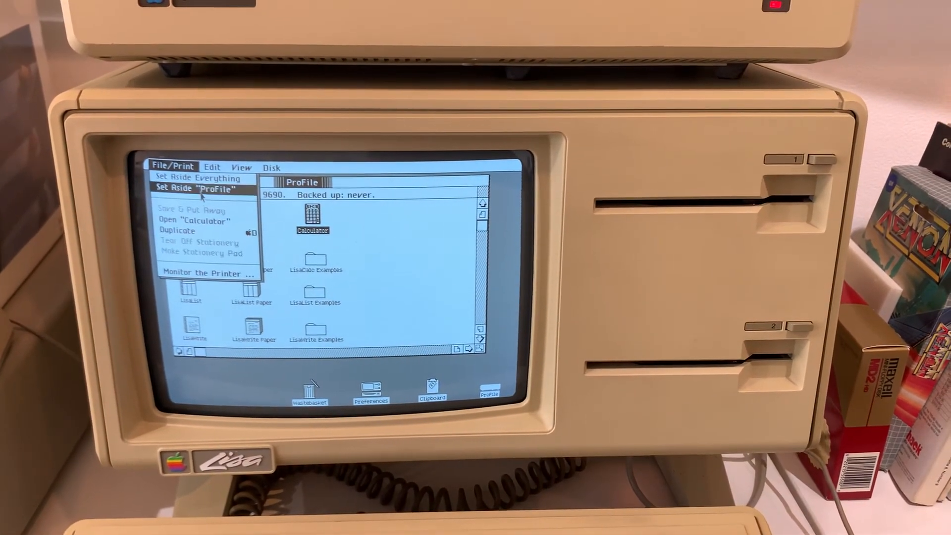